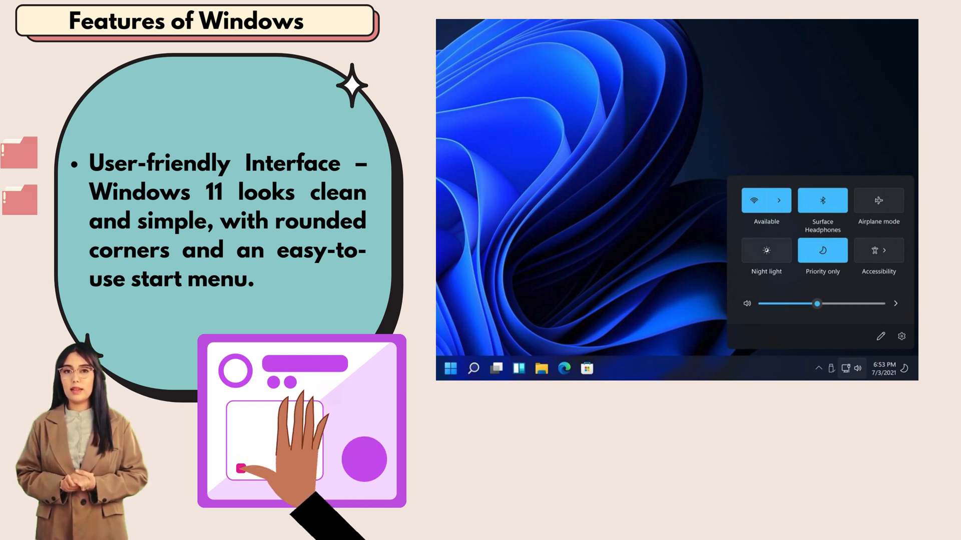
Advance the Windows 11 features slides from the user-friendly interface point to the Widgets point.
click(450, 369)
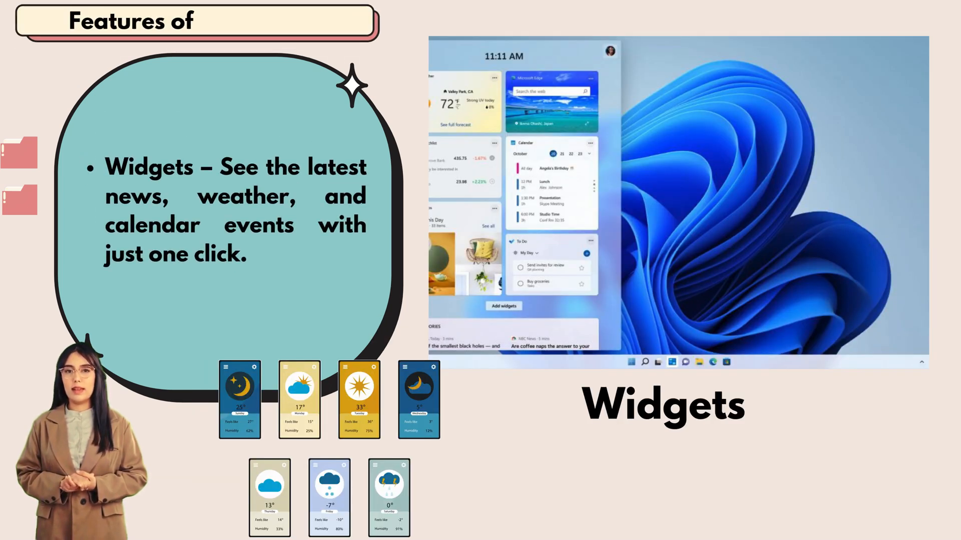
text(Windows)
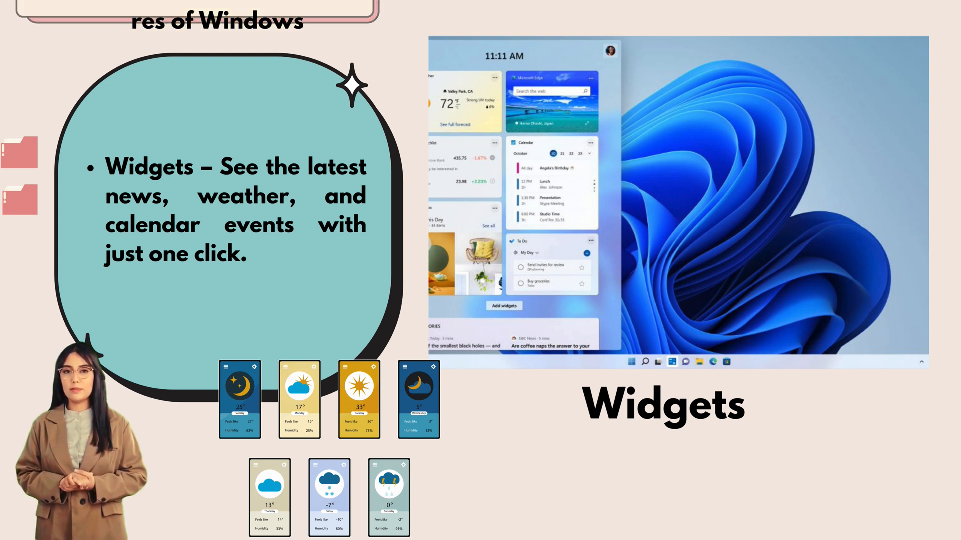
key(right)
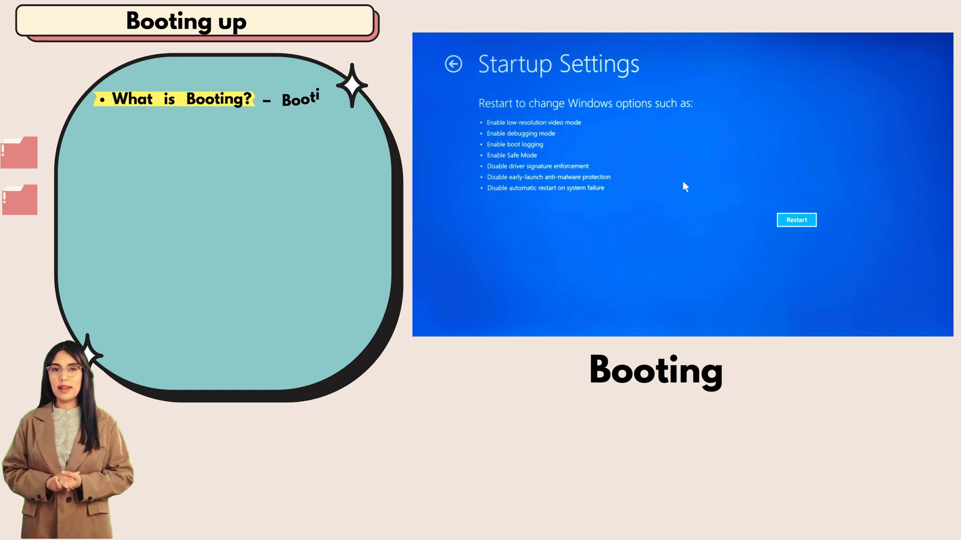
Bring up the Booting up slide explaining that booting means starting your computer.
text(means starting your computer and)
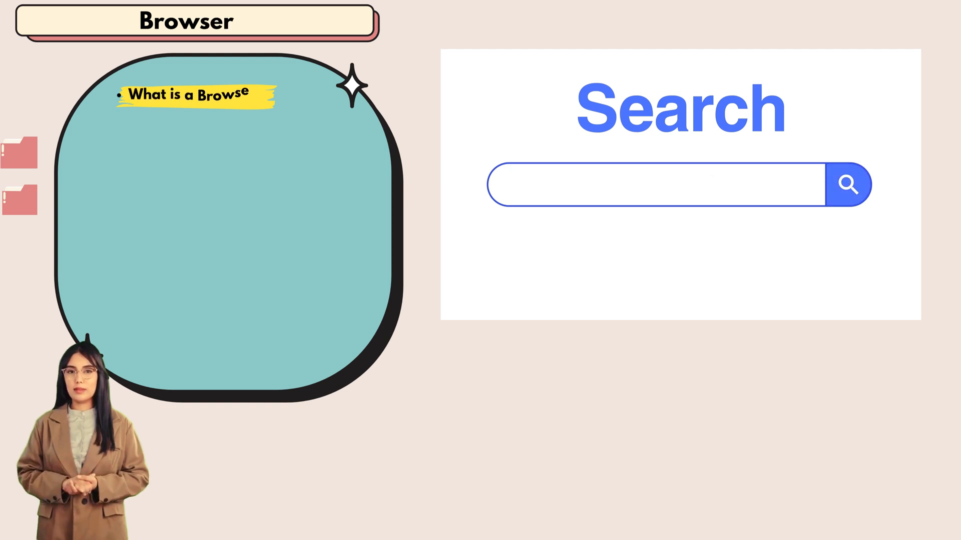
Show the Browser slide answering what a browser is beside the Search illustration.
text(searc)
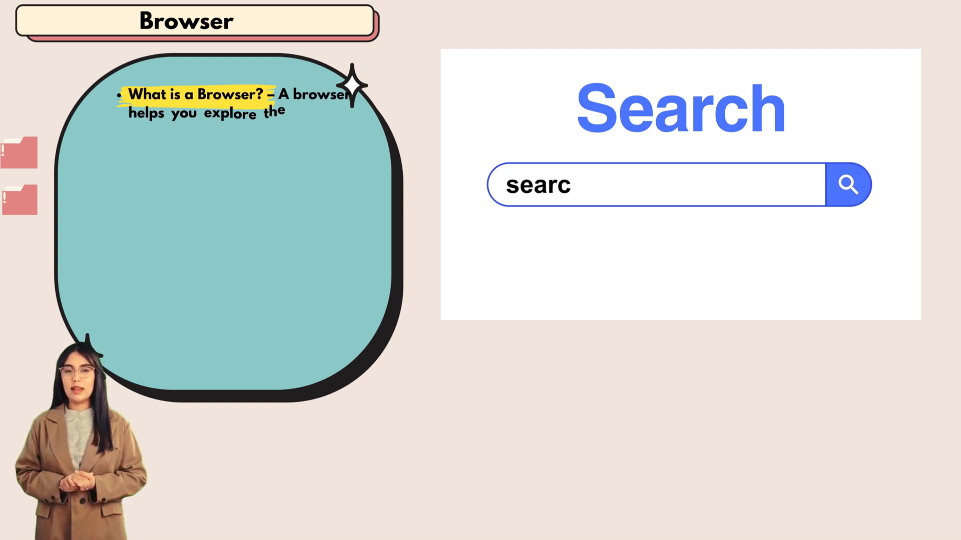